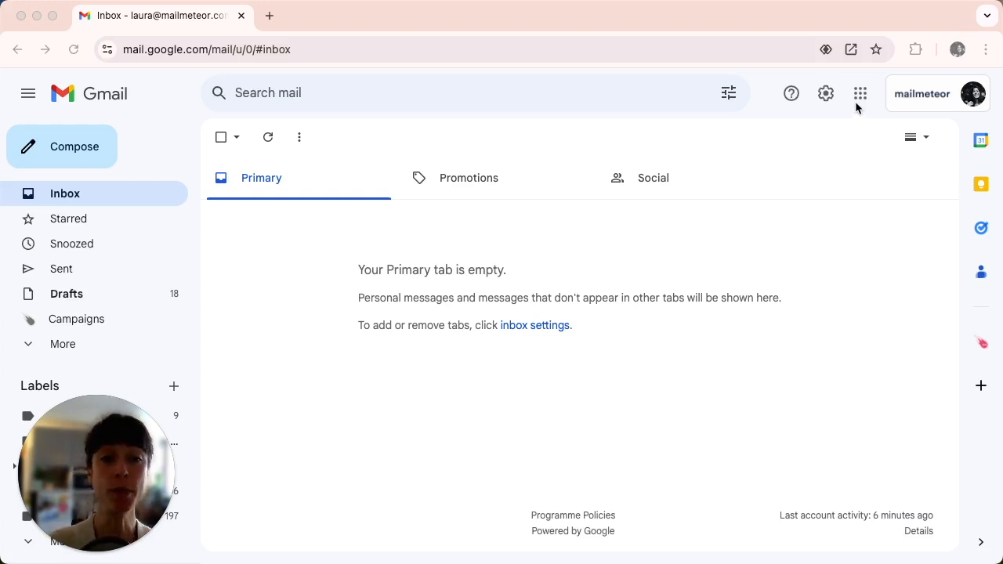
pyautogui.moveTo(859, 93)
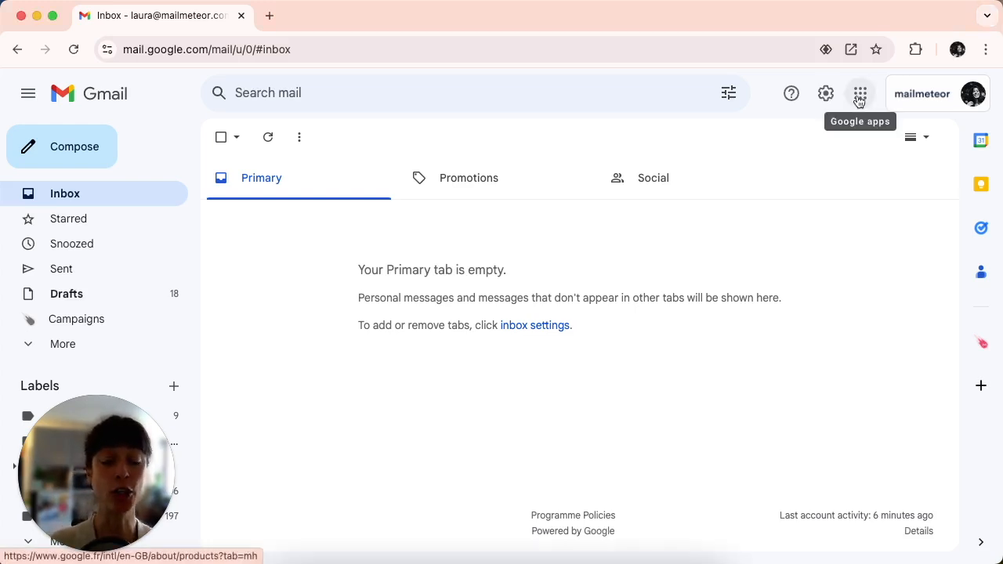
# Launch Google Forms from Gmail's Google apps grid
pyautogui.click(859, 94)
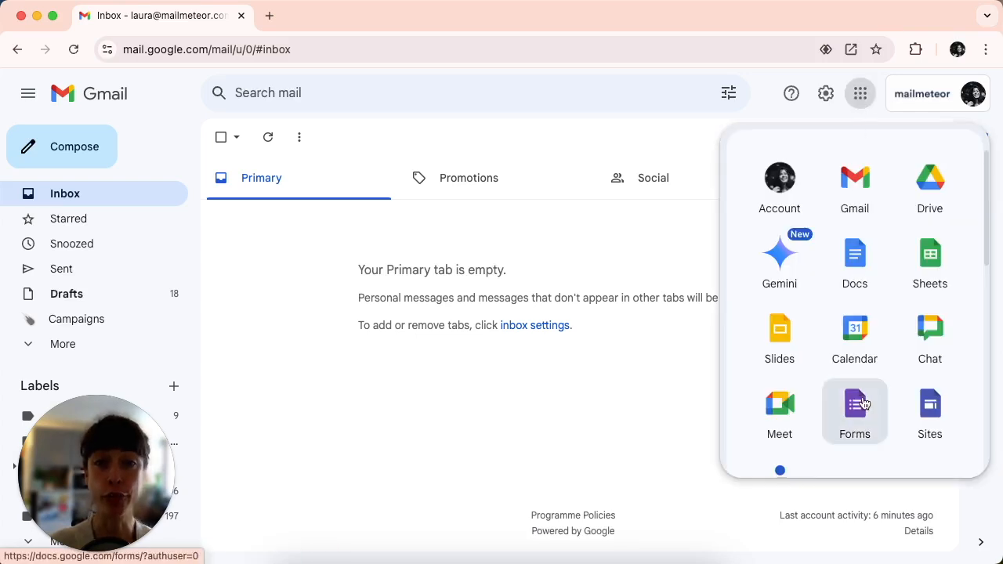
pyautogui.click(854, 408)
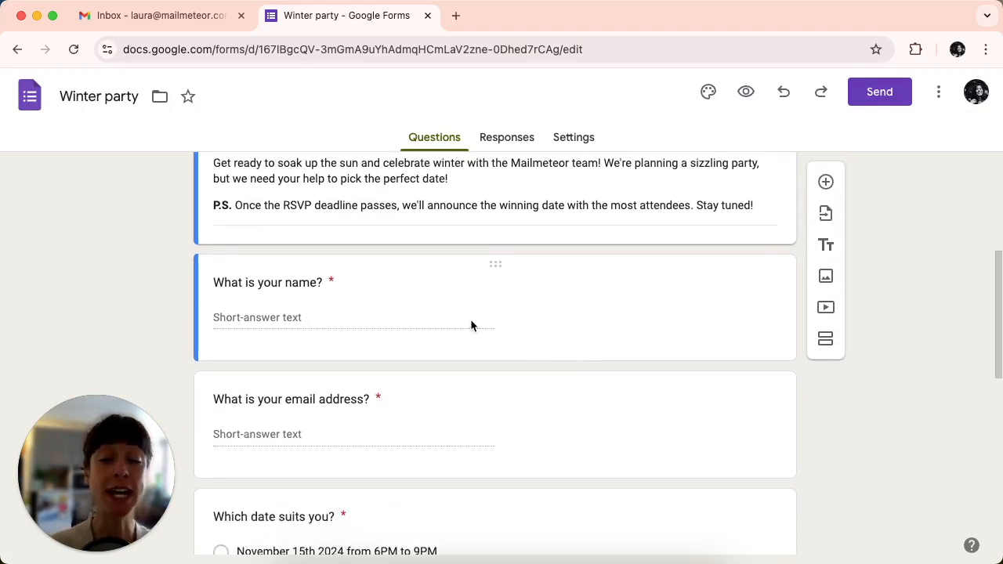
# Link the Winter party form's responses to a new 'Winter party (Responses)' spreadsheet
pyautogui.scroll(-3)
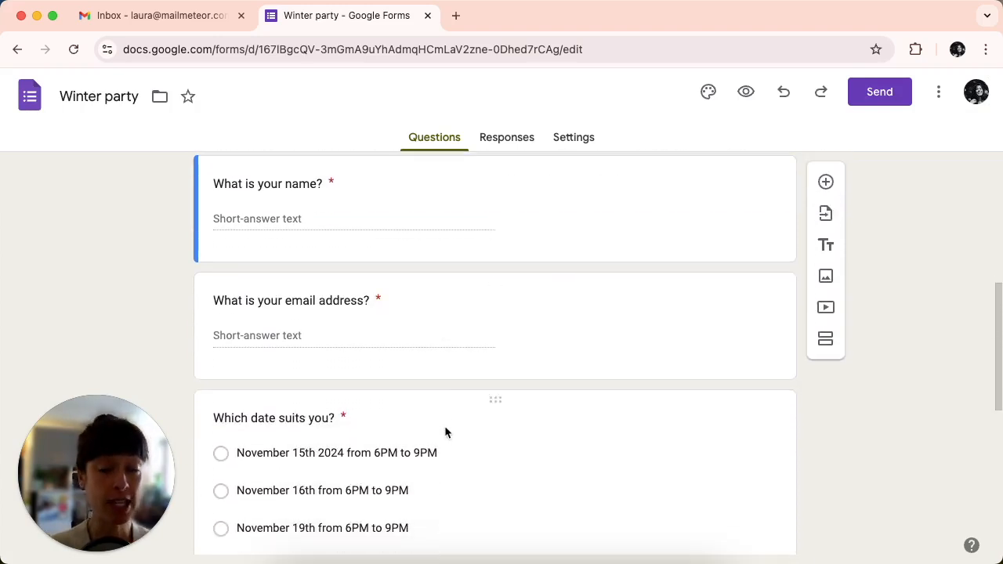
pyautogui.scroll(-3)
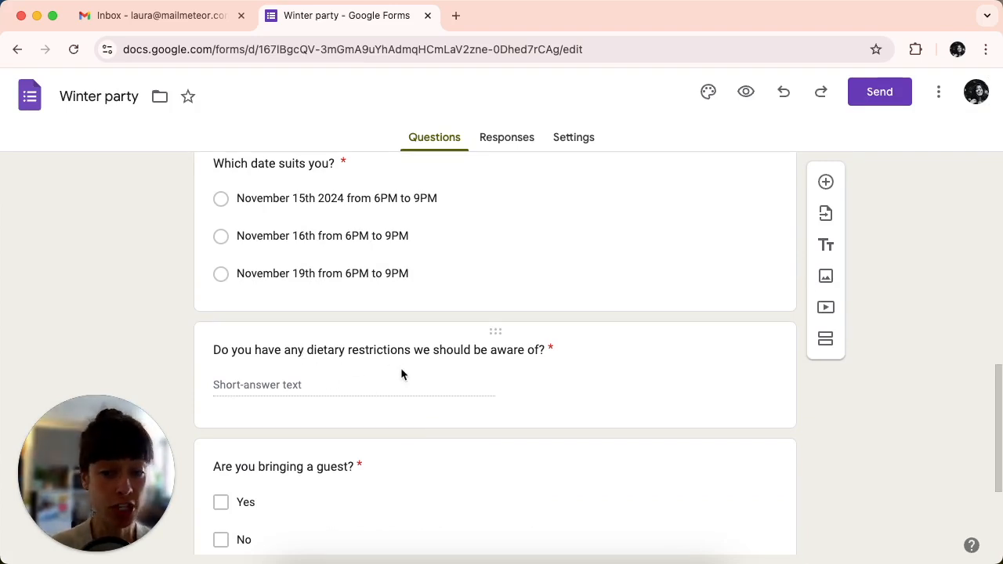
pyautogui.scroll(-3)
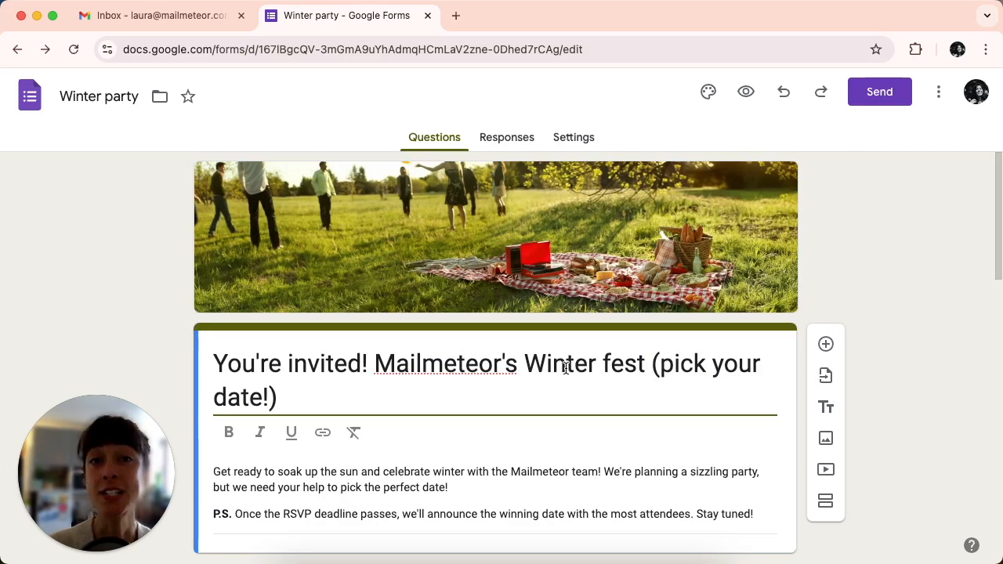
pyautogui.moveTo(576, 239)
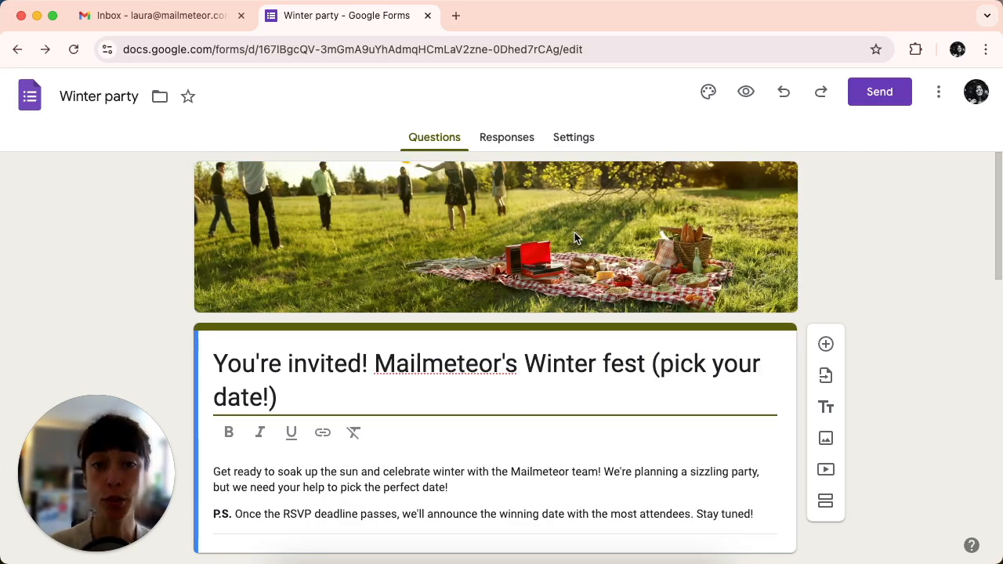
pyautogui.click(506, 137)
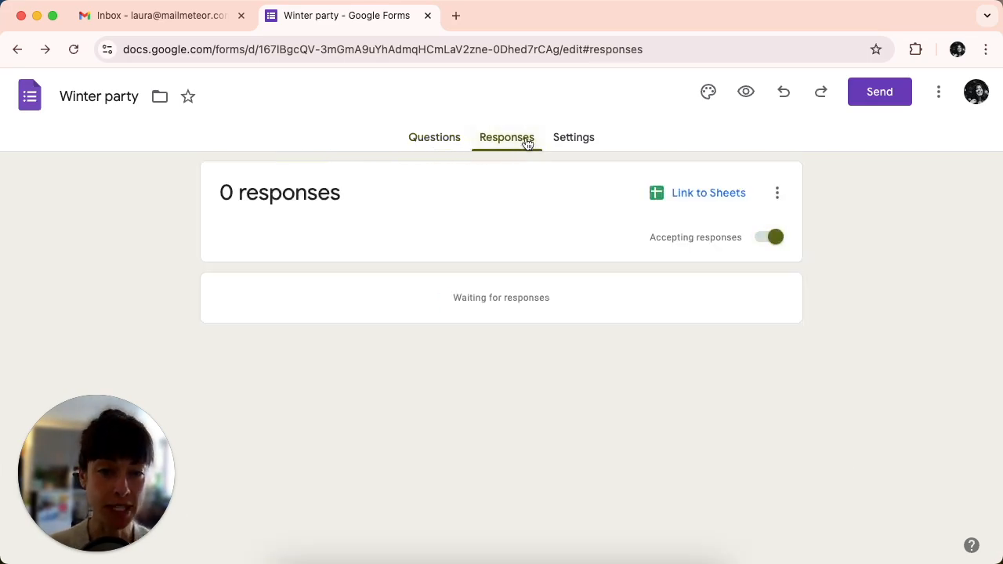
pyautogui.click(708, 193)
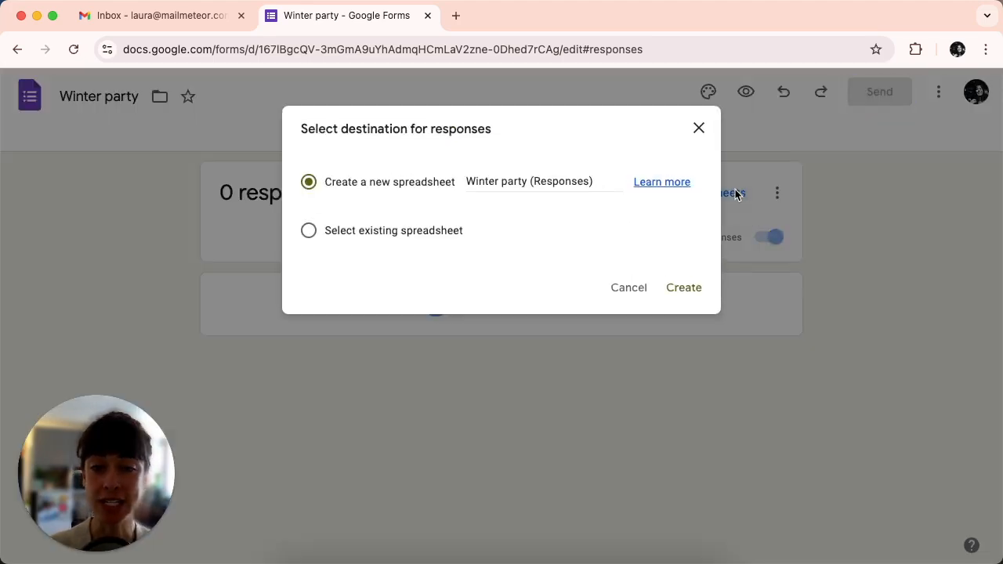
pyautogui.click(682, 287)
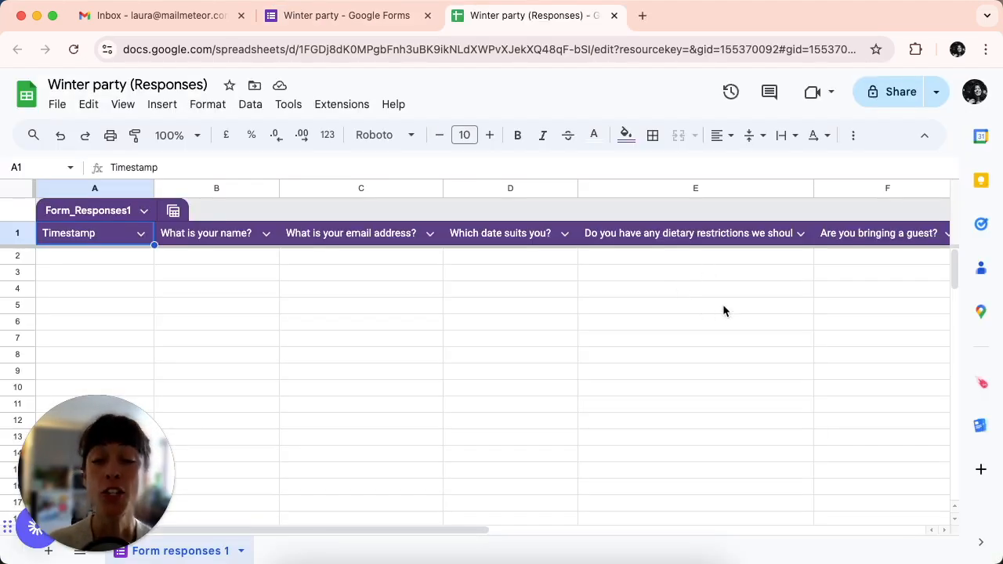
pyautogui.moveTo(497, 349)
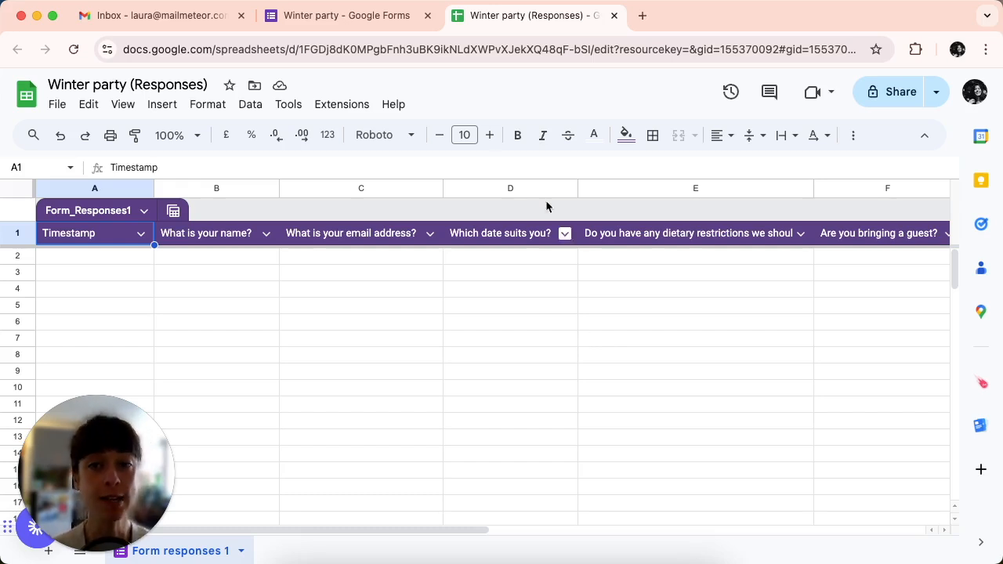
# Start a Mailmeteor automation from Extensions using the New form response template
pyautogui.click(341, 104)
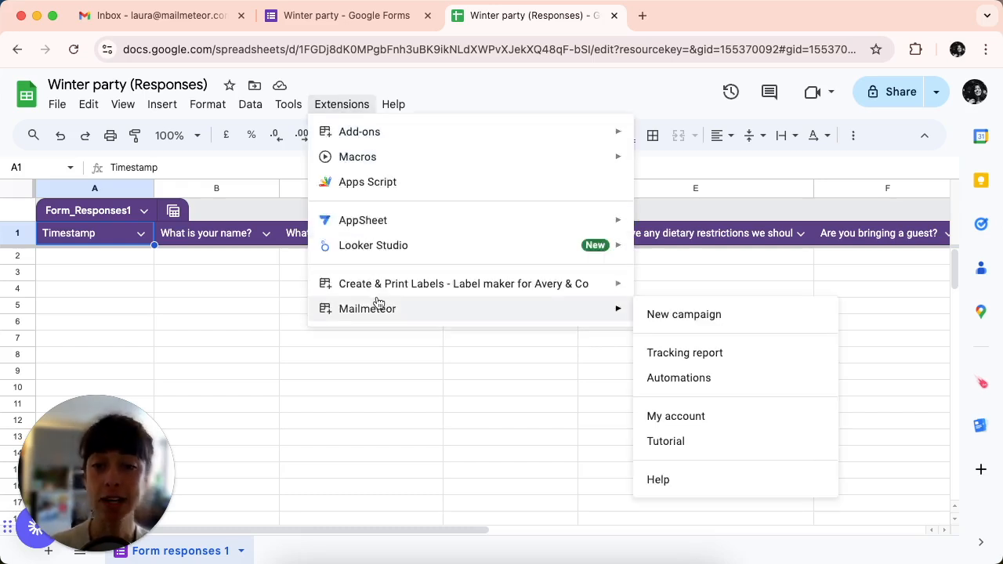
pyautogui.moveTo(700, 378)
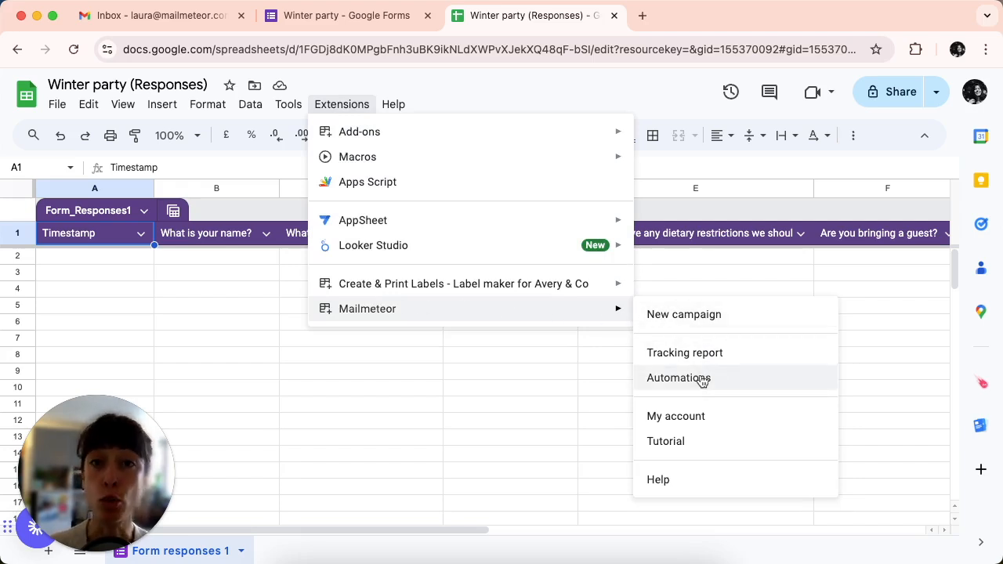
pyautogui.click(678, 377)
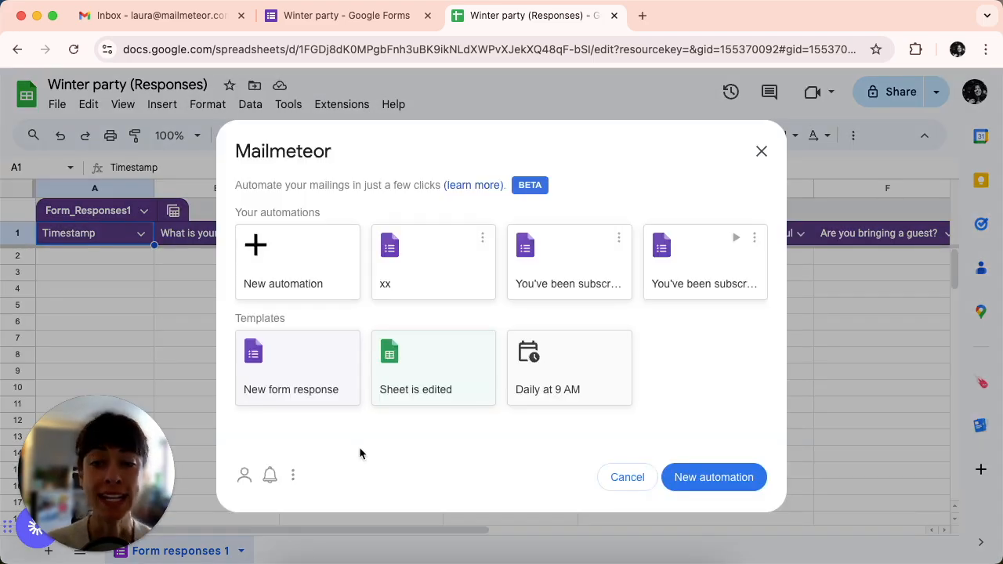
pyautogui.click(297, 367)
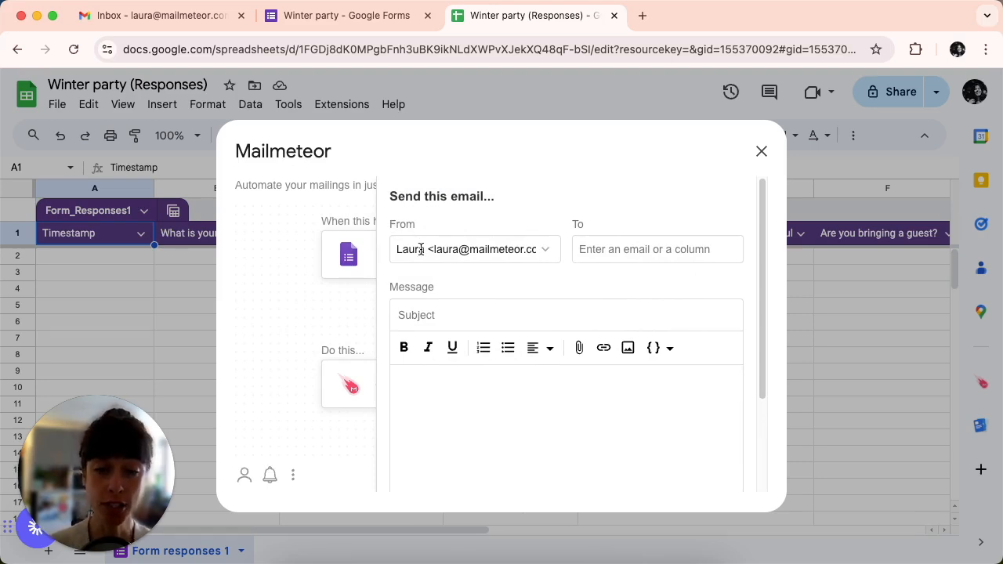
pyautogui.click(657, 249)
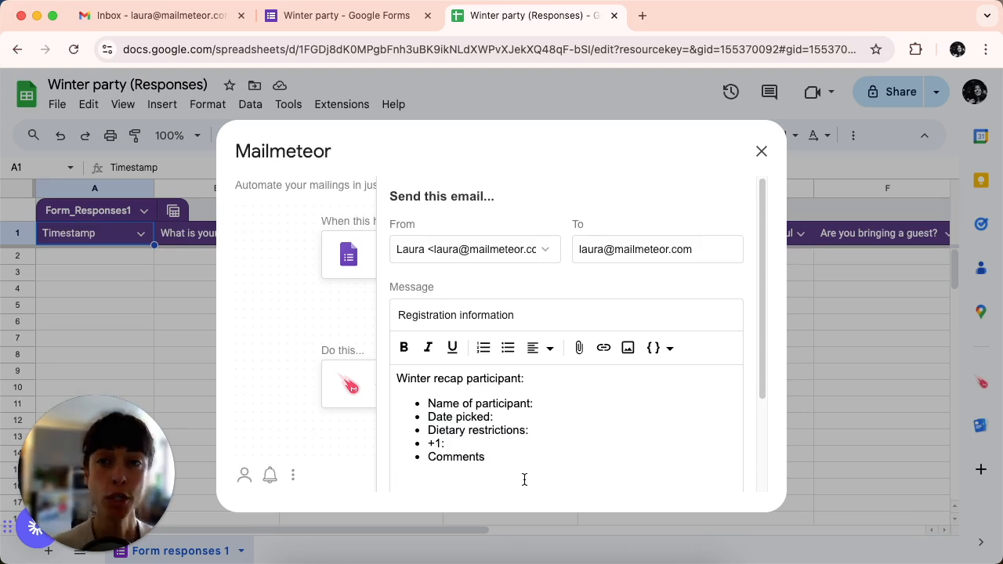
pyautogui.moveTo(463, 383)
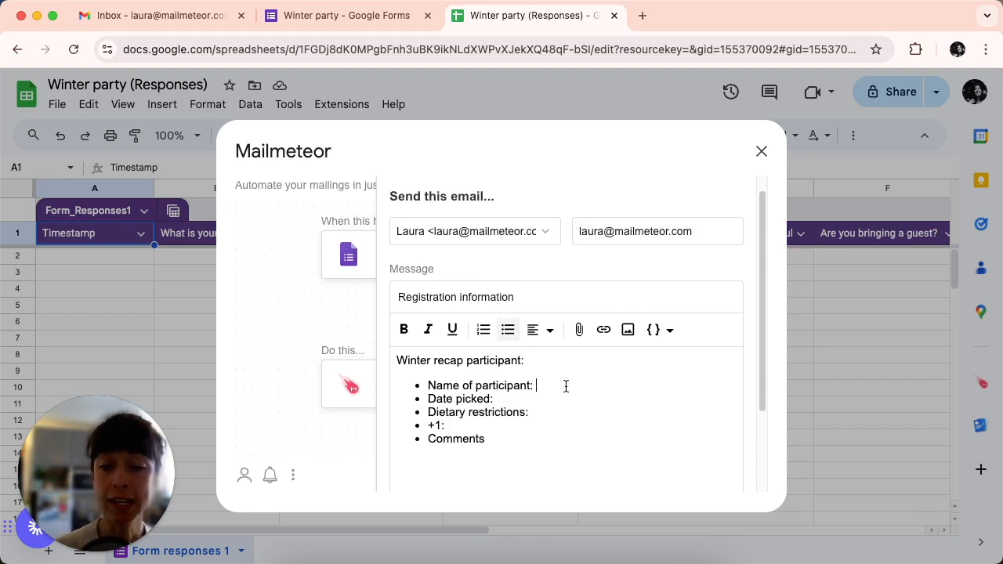
# Insert the name and {{ Which date suits you? }} variables into the recap lines
pyautogui.click(652, 329)
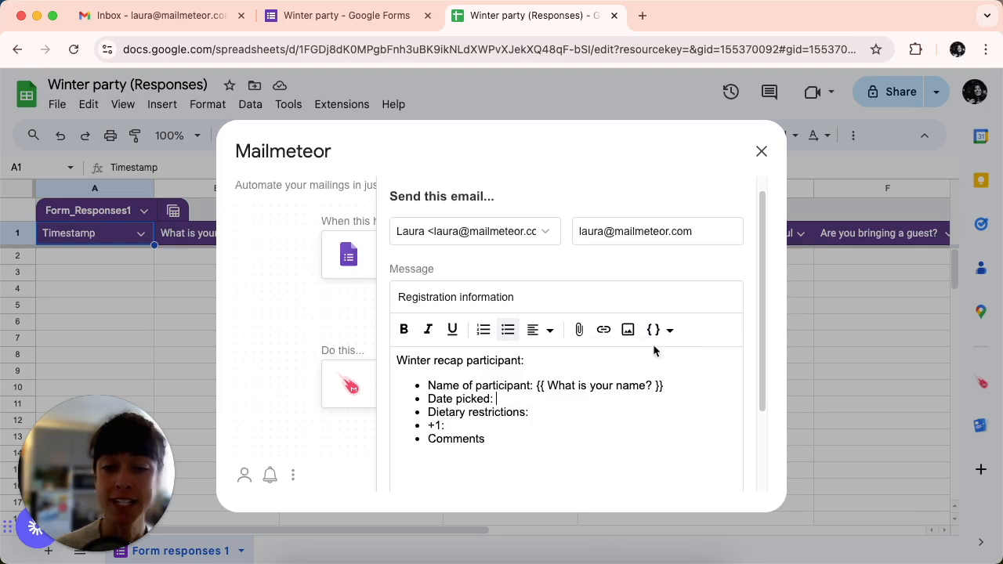
pyautogui.write('{{ Which date suits you? }}')
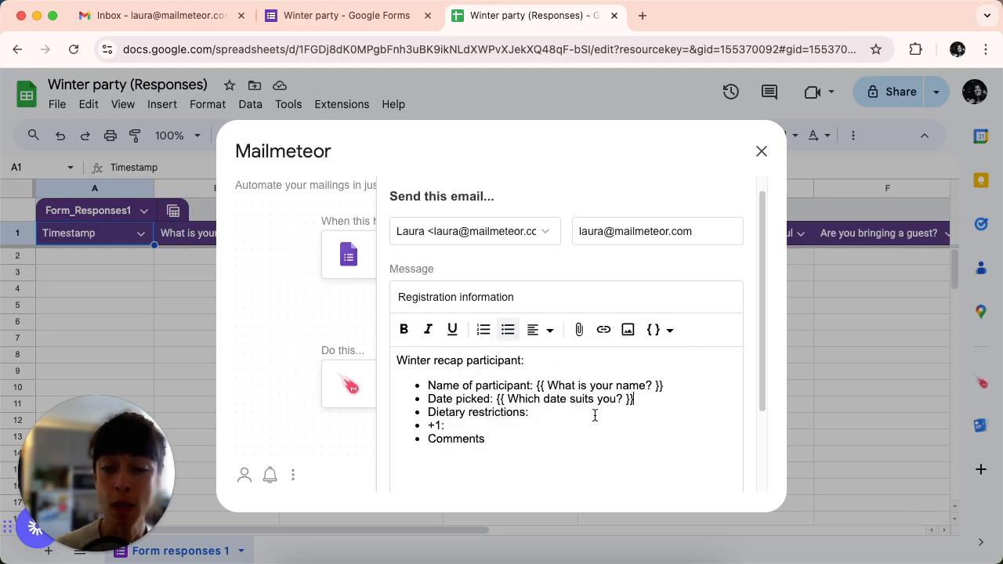
pyautogui.click(655, 329)
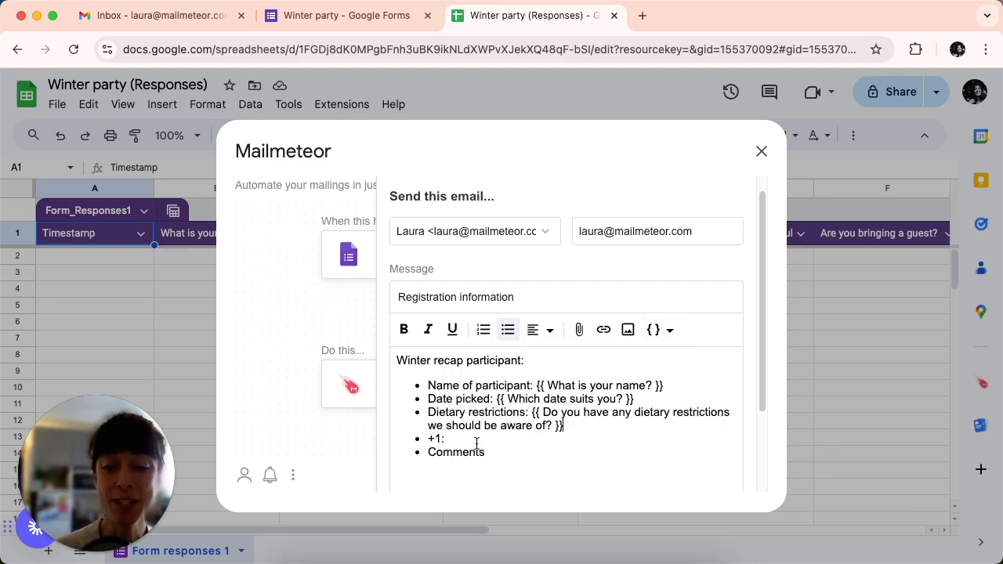
# Insert 'Are you bringing a guest?' after +1 and 'Any additional comments ?' after Comments
pyautogui.click(654, 329)
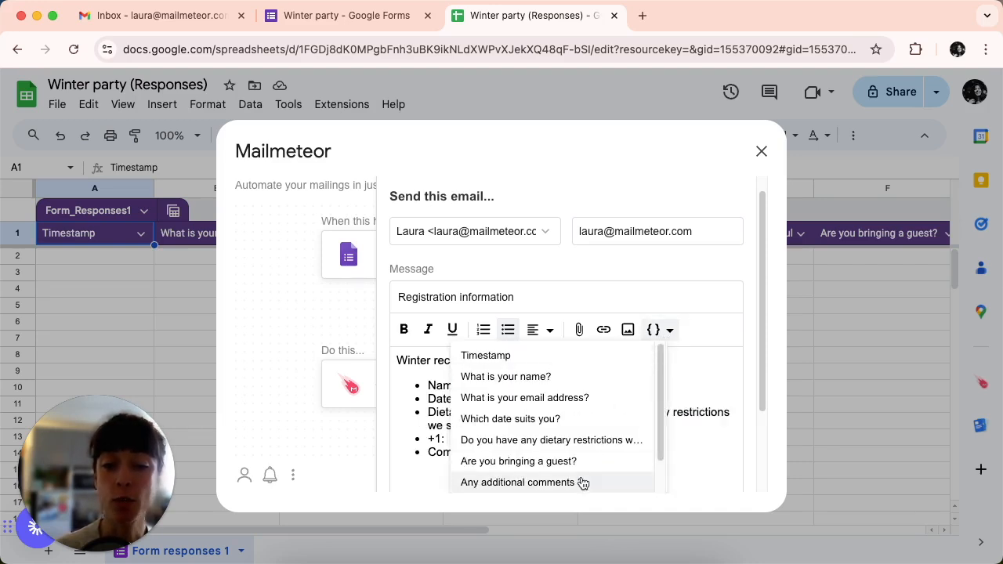
pyautogui.click(519, 460)
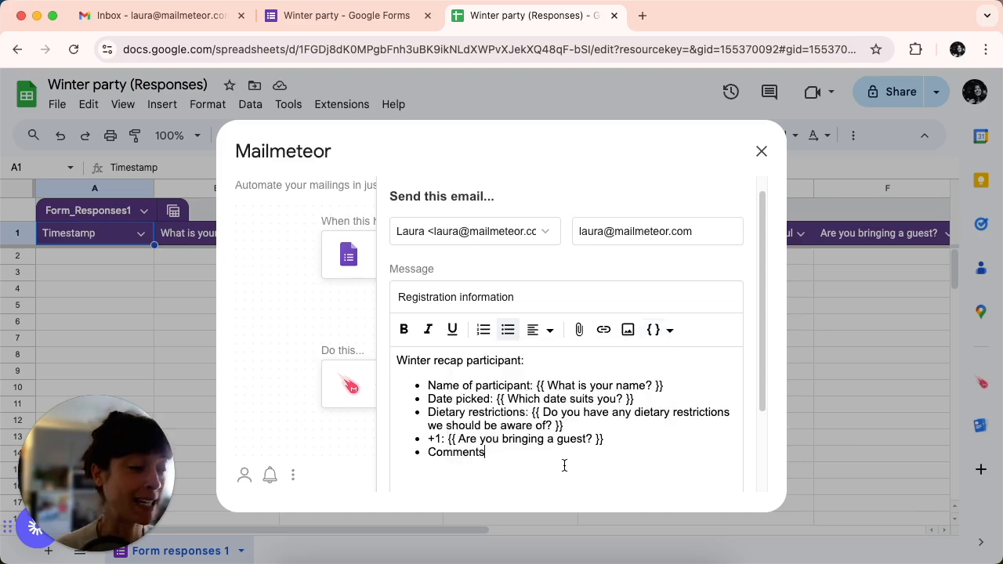
pyautogui.click(667, 329)
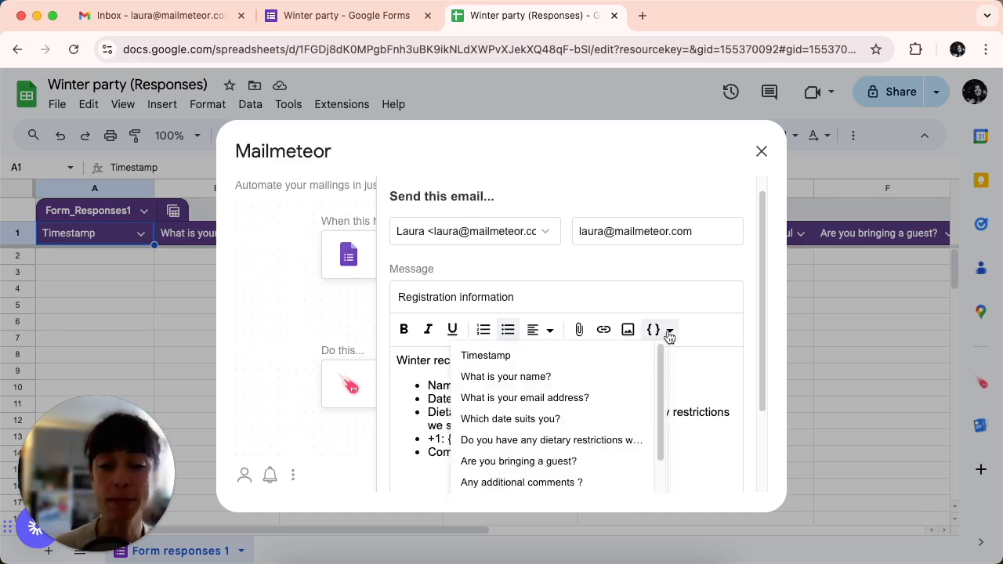
pyautogui.click(668, 329)
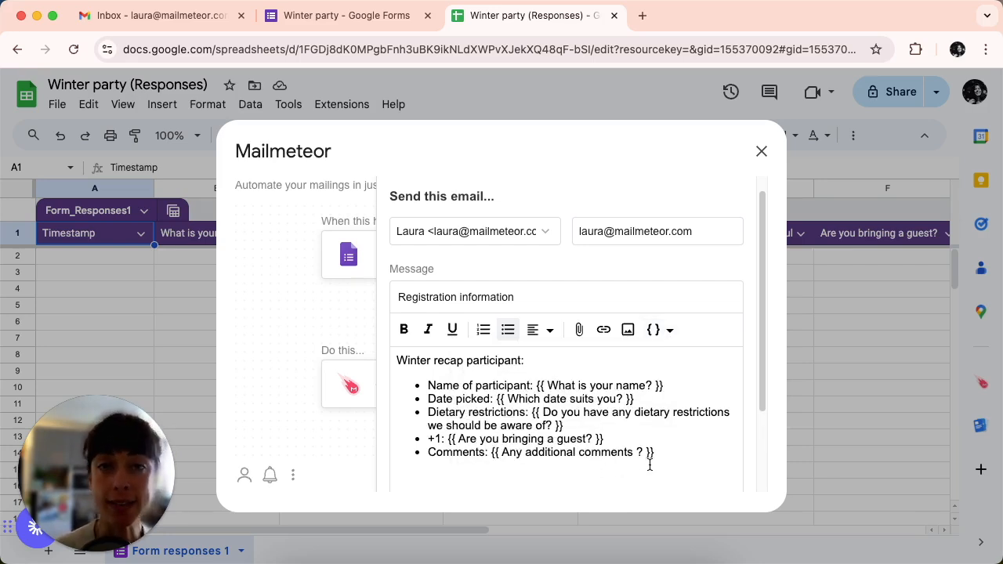
# Save the email step, create the automation, and dismiss the success screen
pyautogui.scroll(-3)
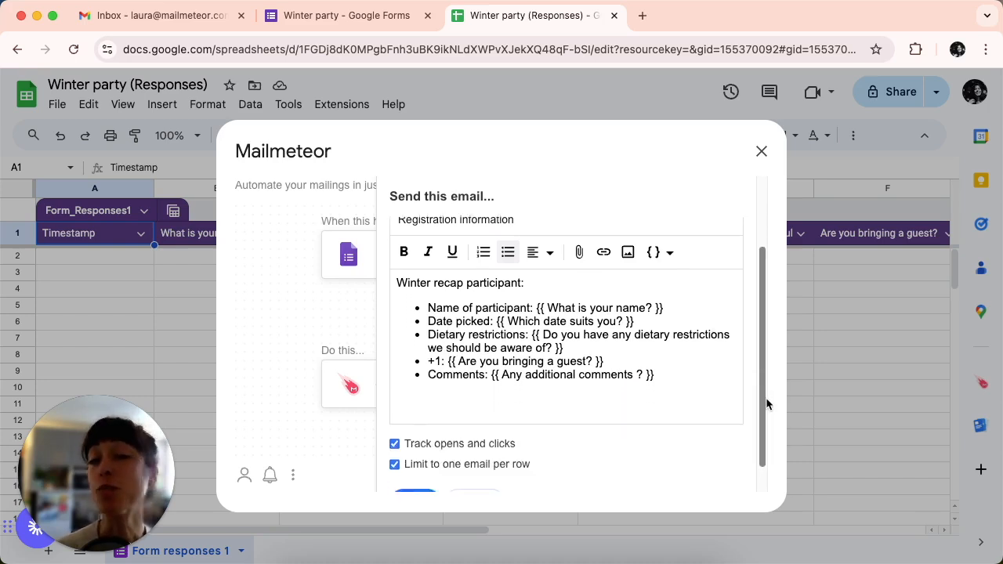
pyautogui.scroll(-3)
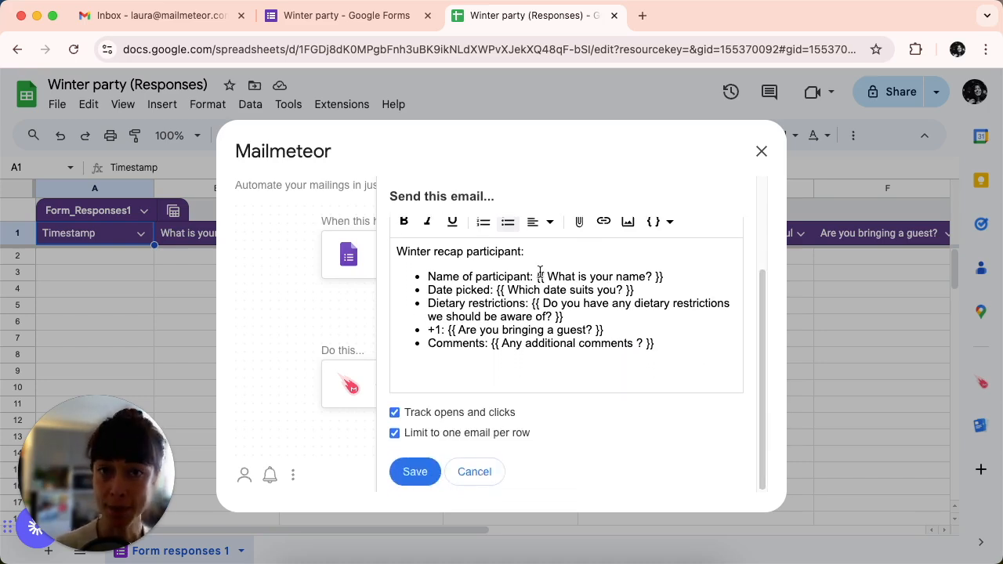
pyautogui.click(415, 471)
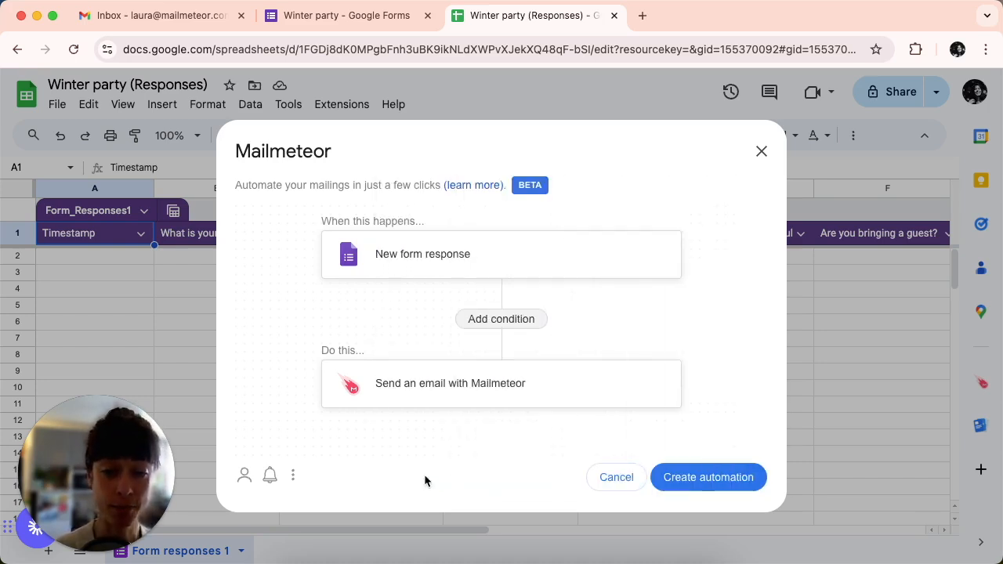
pyautogui.moveTo(741, 347)
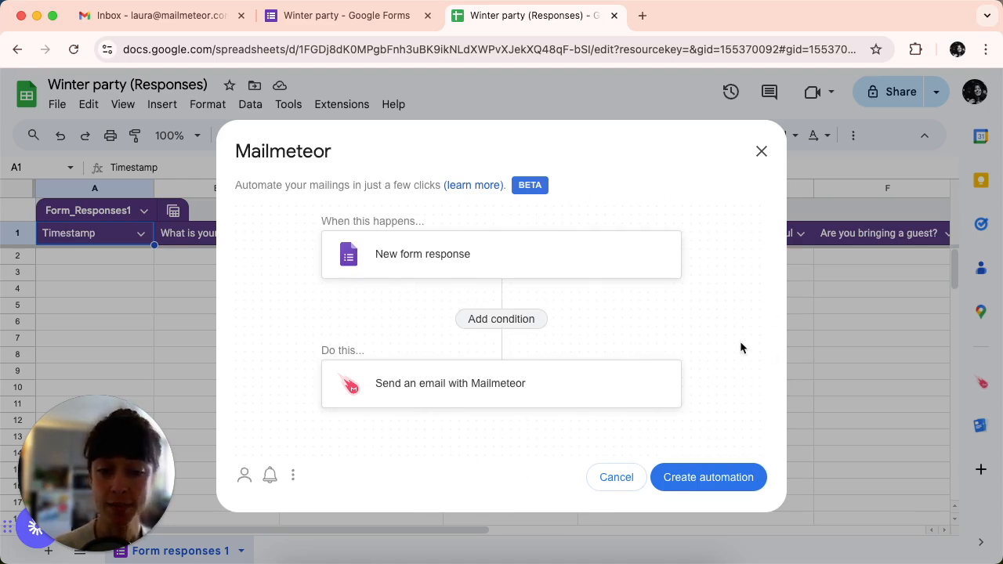
pyautogui.click(707, 477)
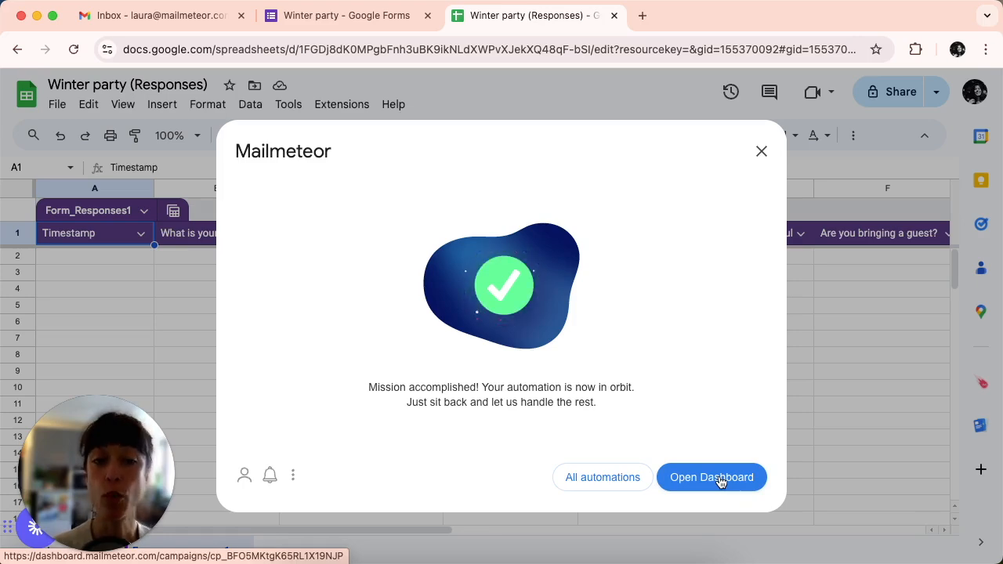
pyautogui.click(760, 151)
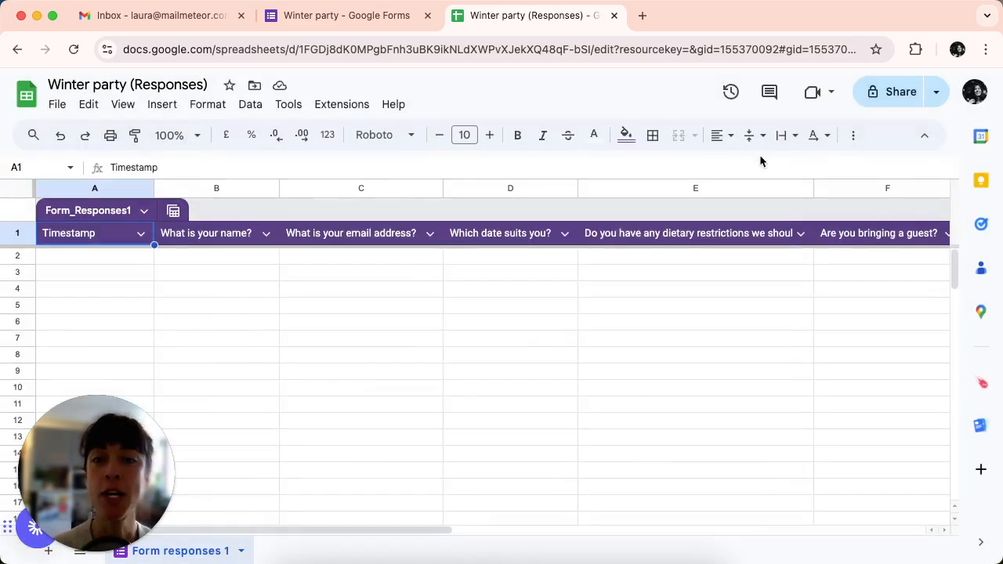
# Copy the Winter party form's shareable link from its Send dialog
pyautogui.click(346, 15)
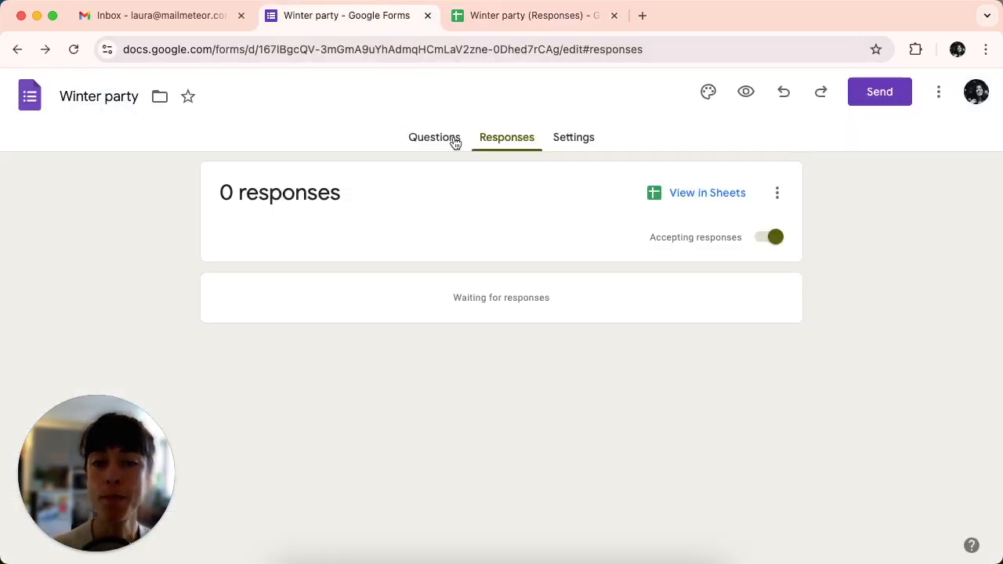
pyautogui.click(879, 91)
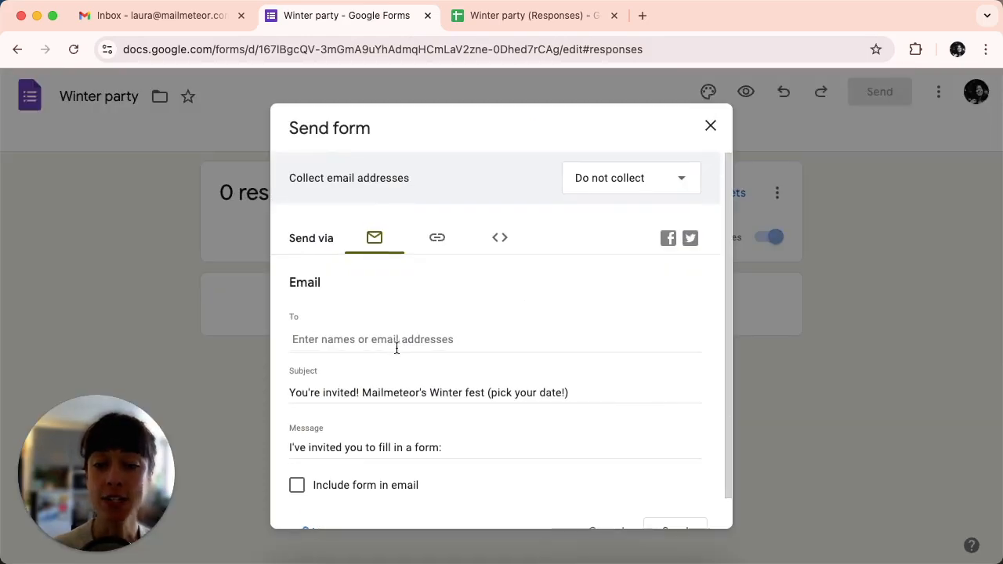
pyautogui.click(437, 237)
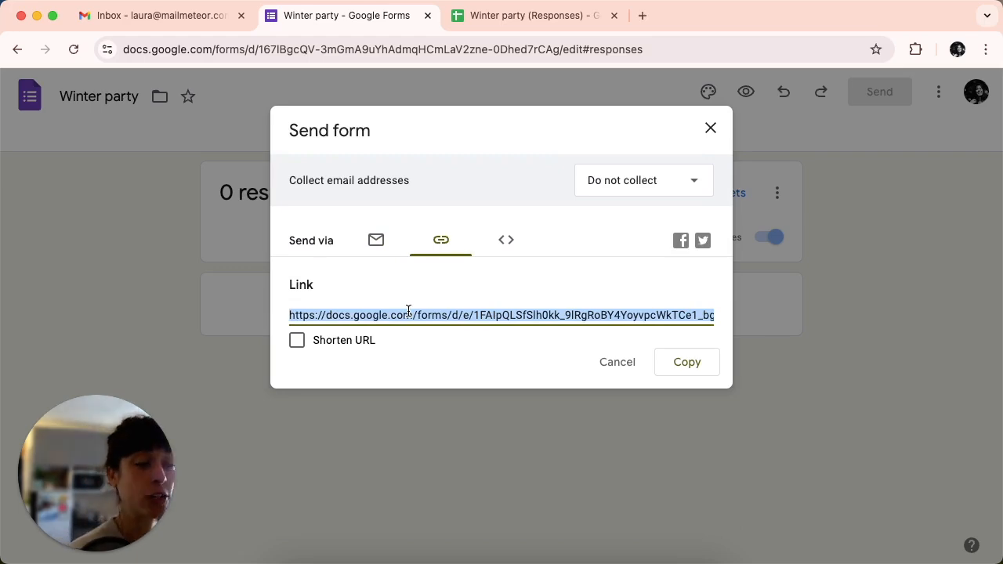
pyautogui.click(828, 15)
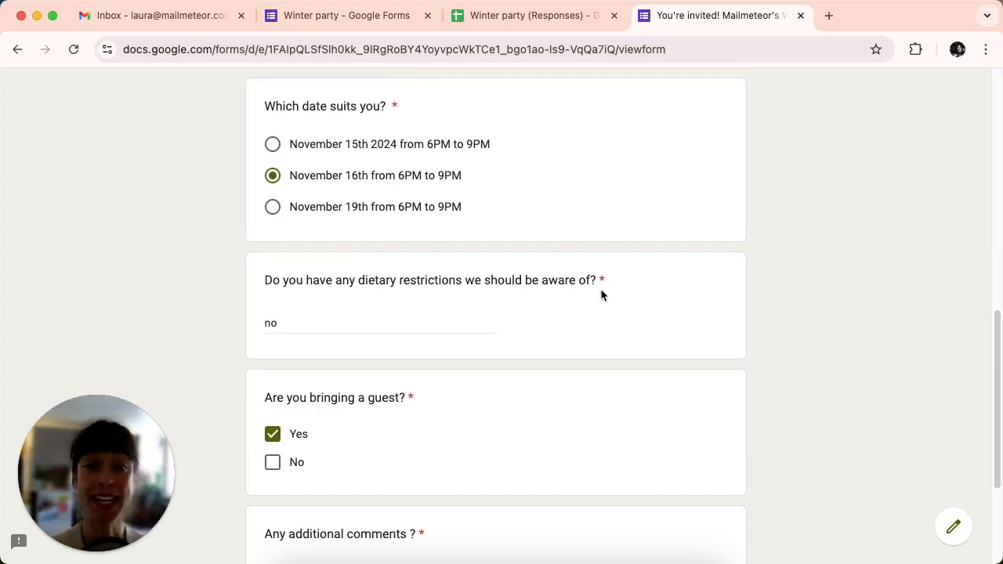
# Fill the test response: November 16th, no dietary restrictions, bringing a guest, no comments
pyautogui.scroll(-3)
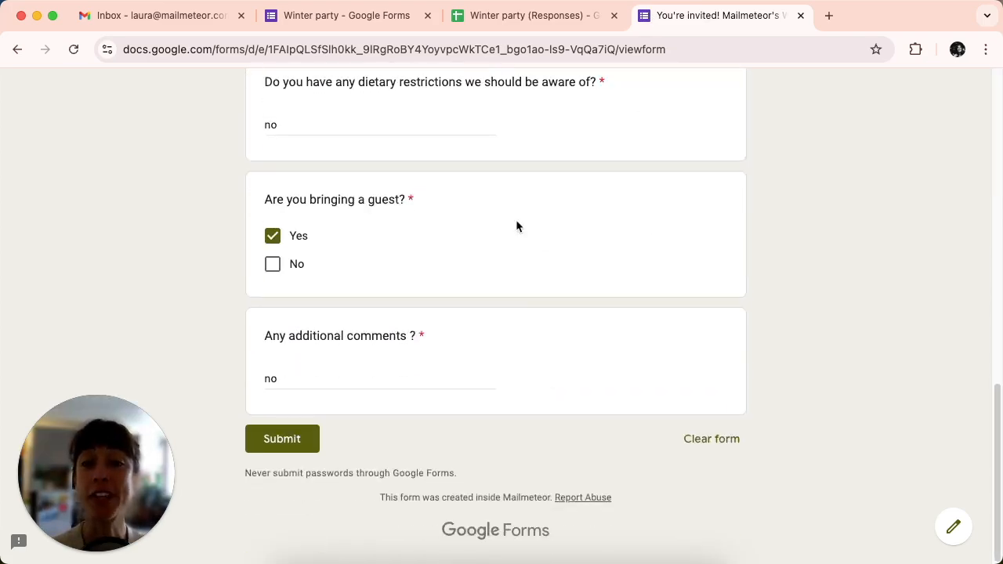
pyautogui.moveTo(306, 439)
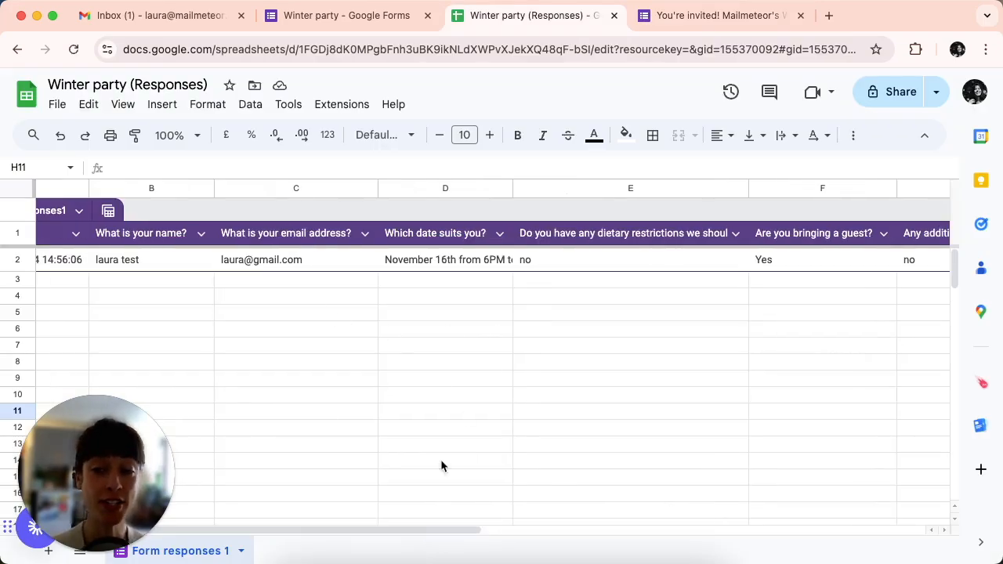
# Check row 2's EMAIL_SENT status, then view the Registration information email in Gmail
pyautogui.hscroll(3)
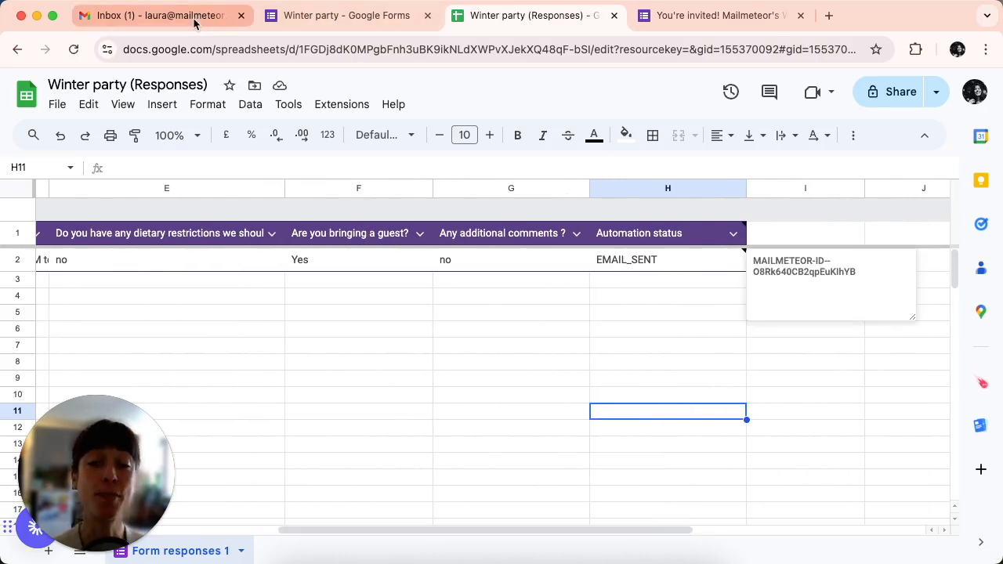
pyautogui.click(156, 15)
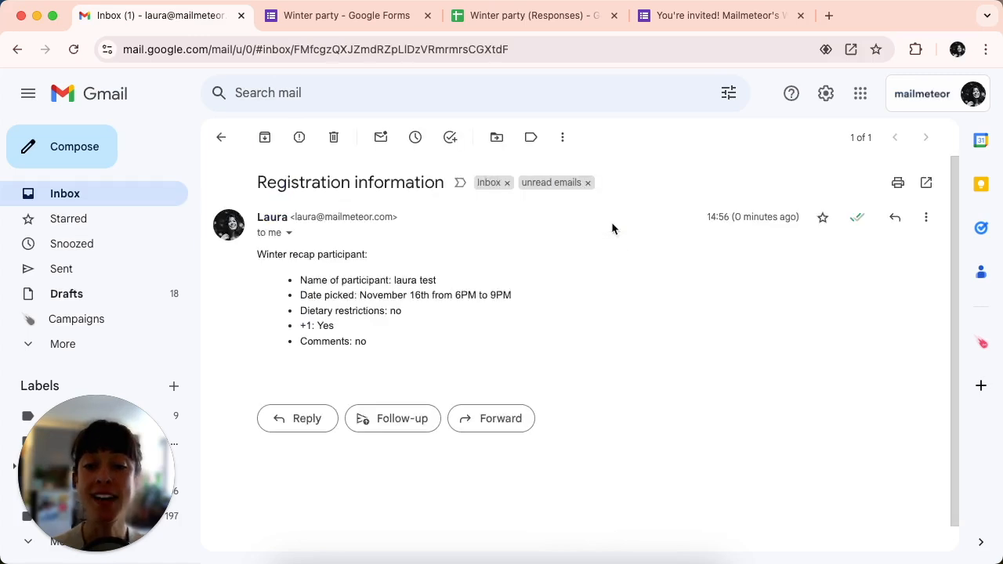